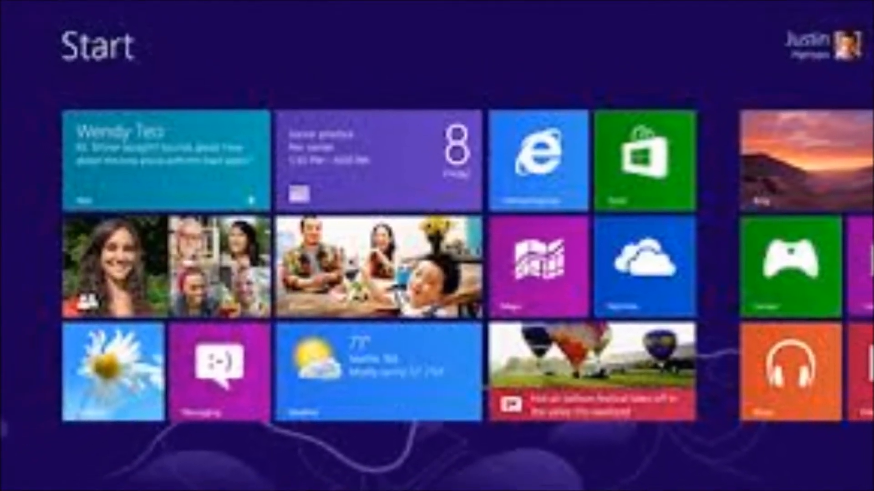
Launch the Windows Store from the green Store tile on the Start screen
{"action": "left_click", "coordinate": [641, 155]}
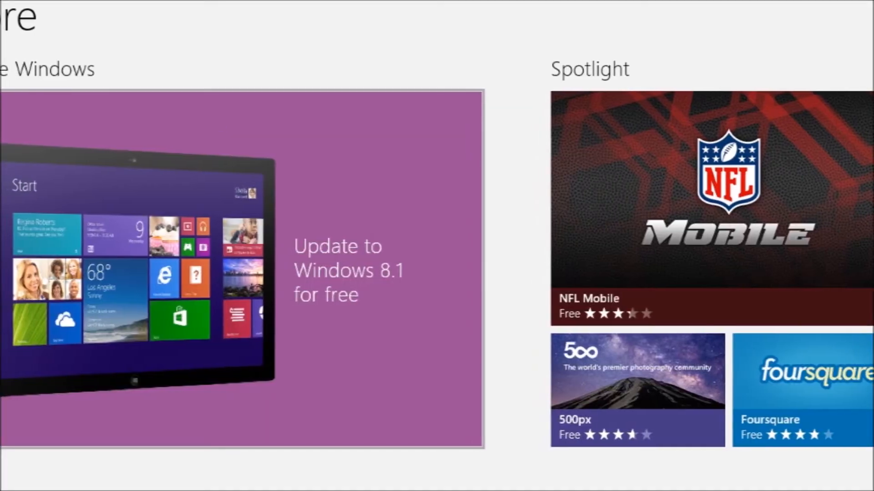
Scroll the Store home page so the Update Windows tile sits fully in view beside Spotlight
{"action": "scroll", "scroll_direction": "right", "scroll_amount": 3}
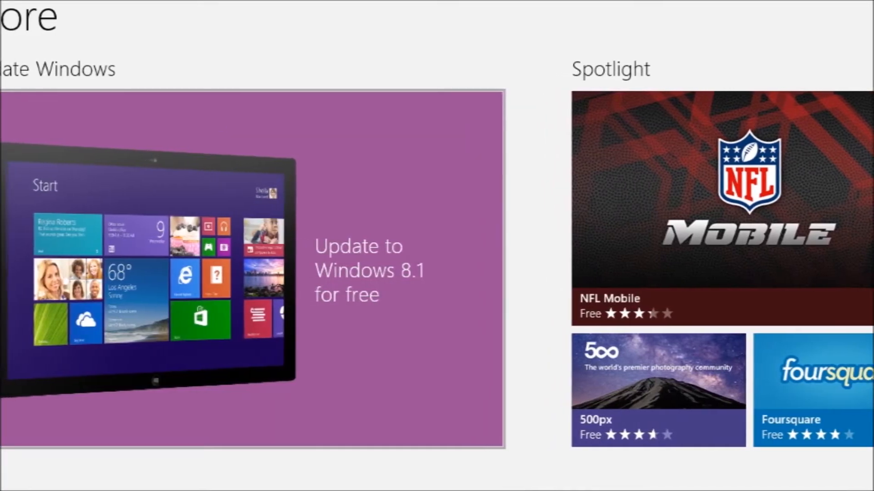
{"action": "scroll", "scroll_direction": "right", "scroll_amount": 3}
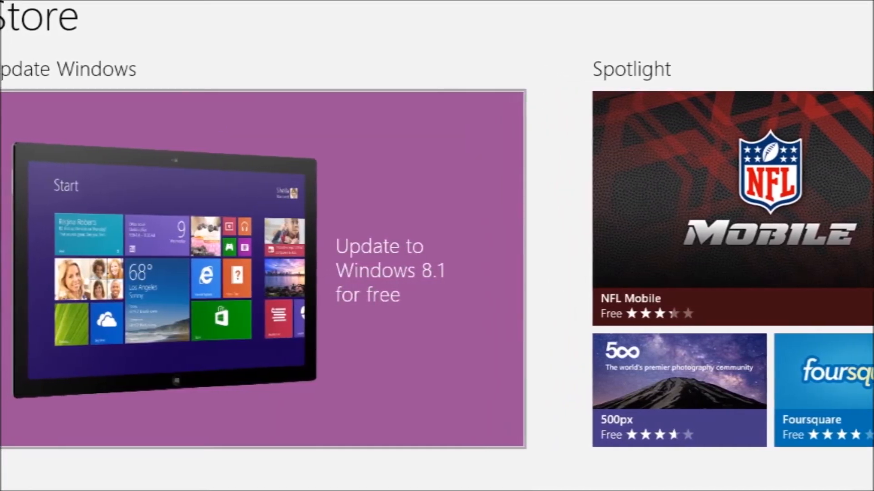
{"action": "scroll", "scroll_direction": "left", "scroll_amount": 3}
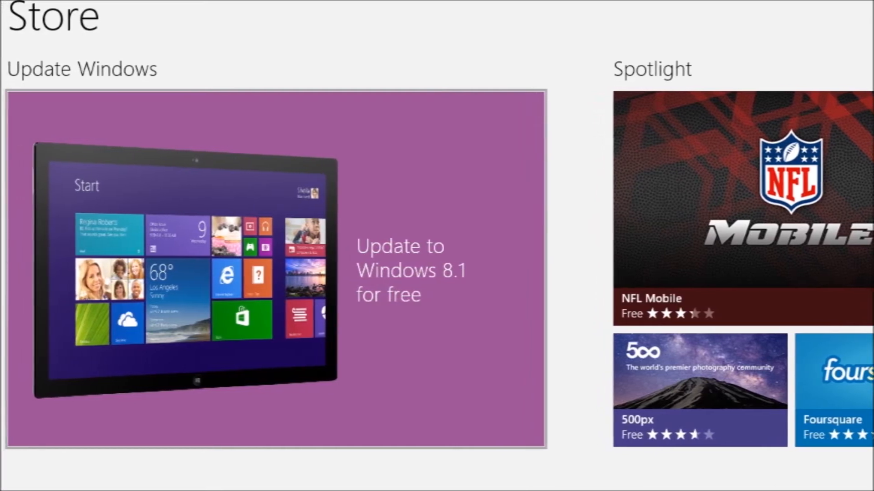